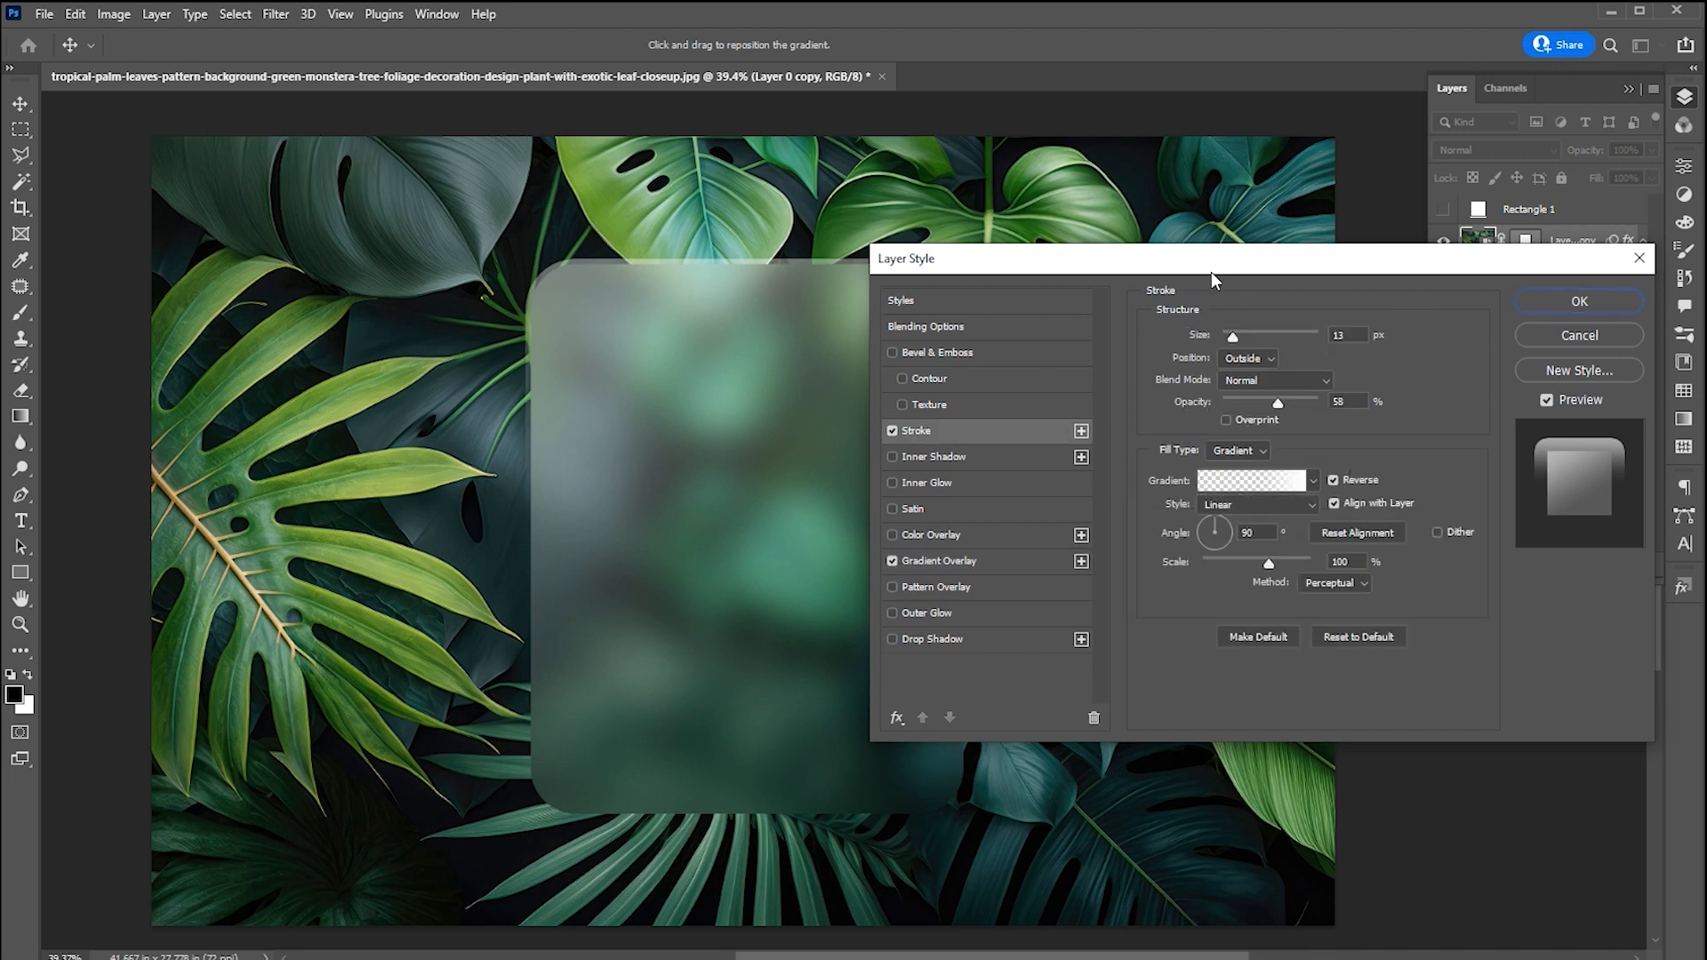
Apply the card's 13 px outside gradient stroke, reversed, at 58% opacity.
{"action": "left_click", "coordinate": [1252, 481]}
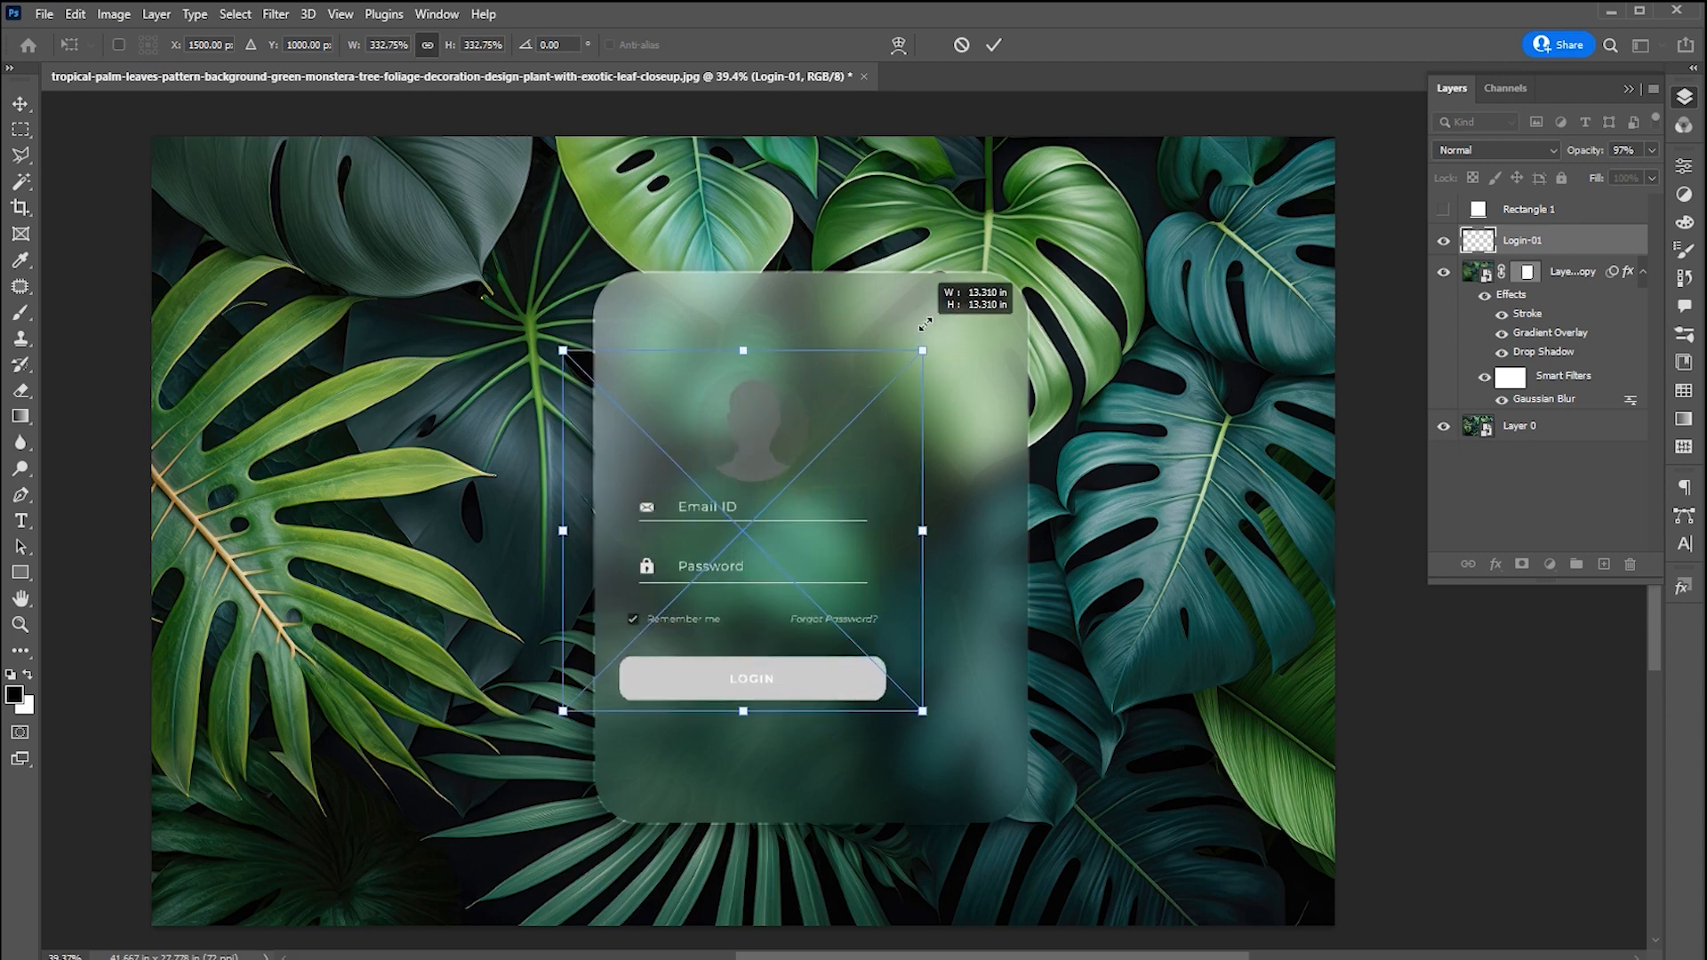
Commit the scaled, centered Login-01 form so it fills the glass card.
{"action": "left_click", "coordinate": [992, 45]}
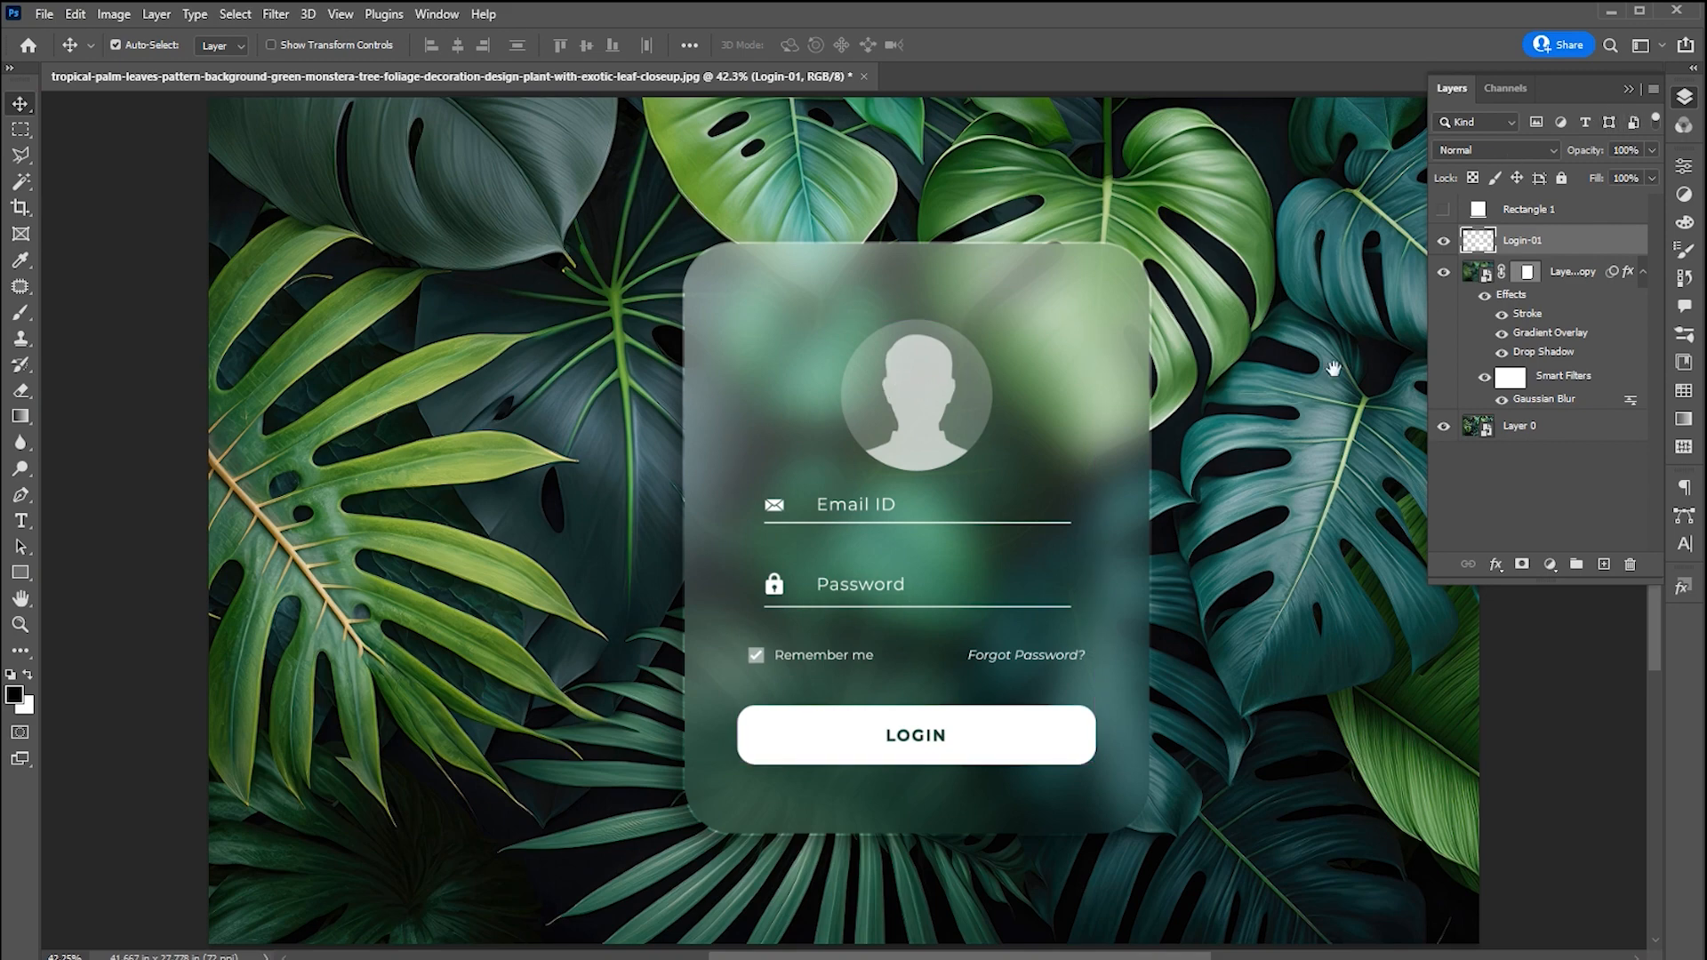
Create Style 1 from the card's layer effects and blending options.
{"action": "left_click", "coordinate": [1592, 431]}
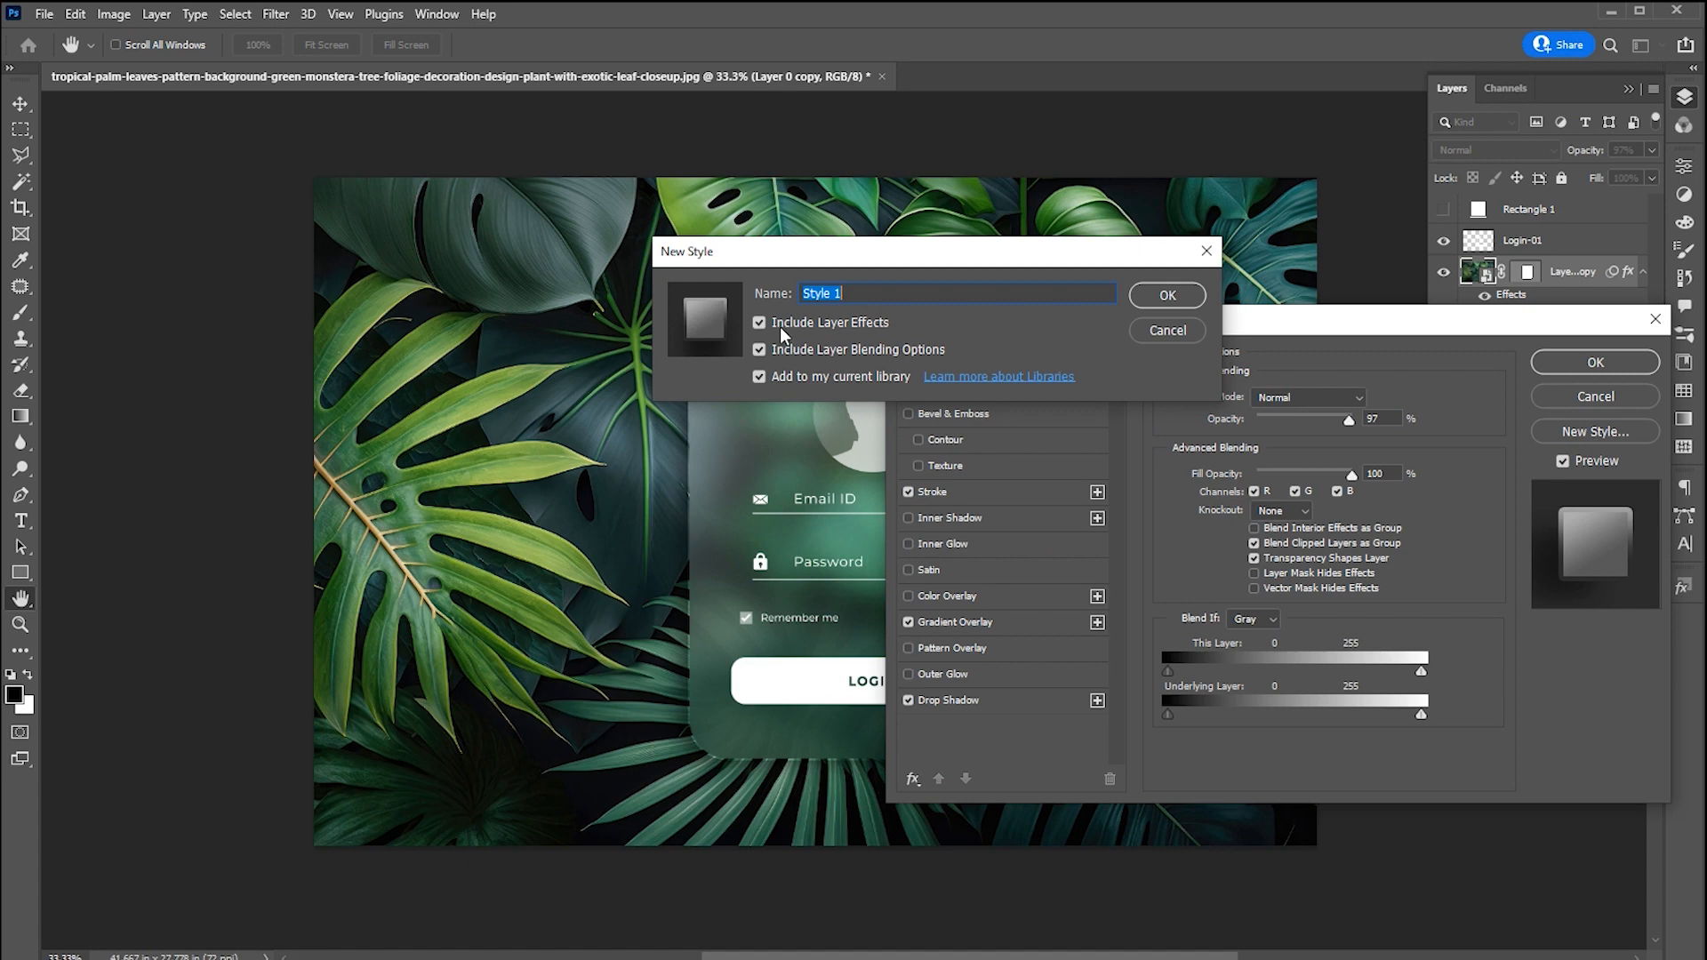